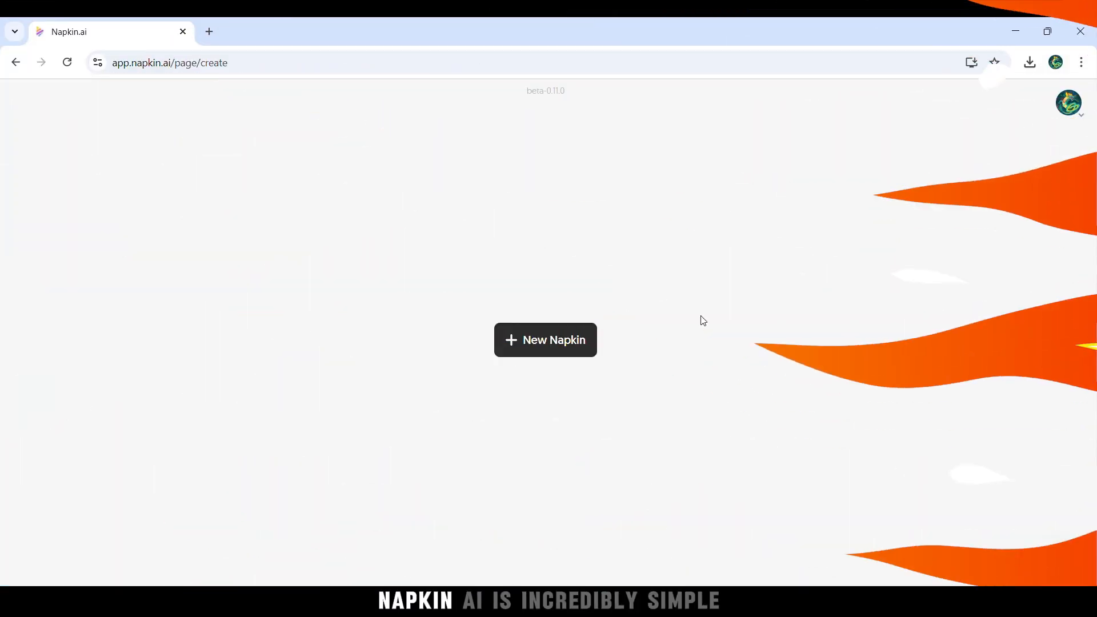
# Start a new napkin drafted with AI for the digital marketing strategies prompt.
pyautogui.click(545, 340)
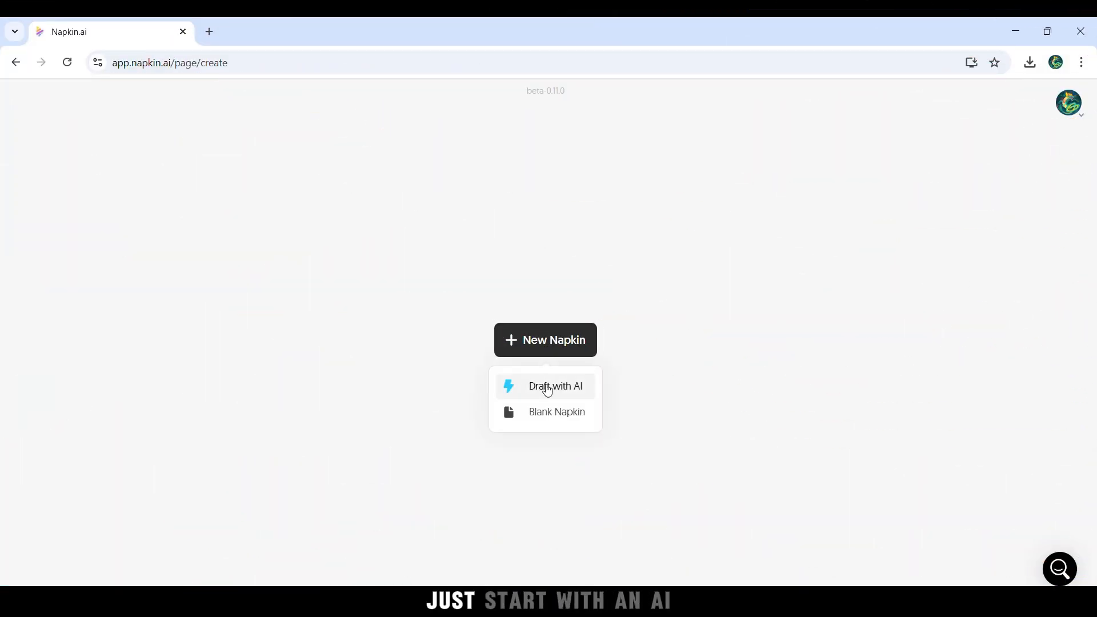
pyautogui.click(555, 386)
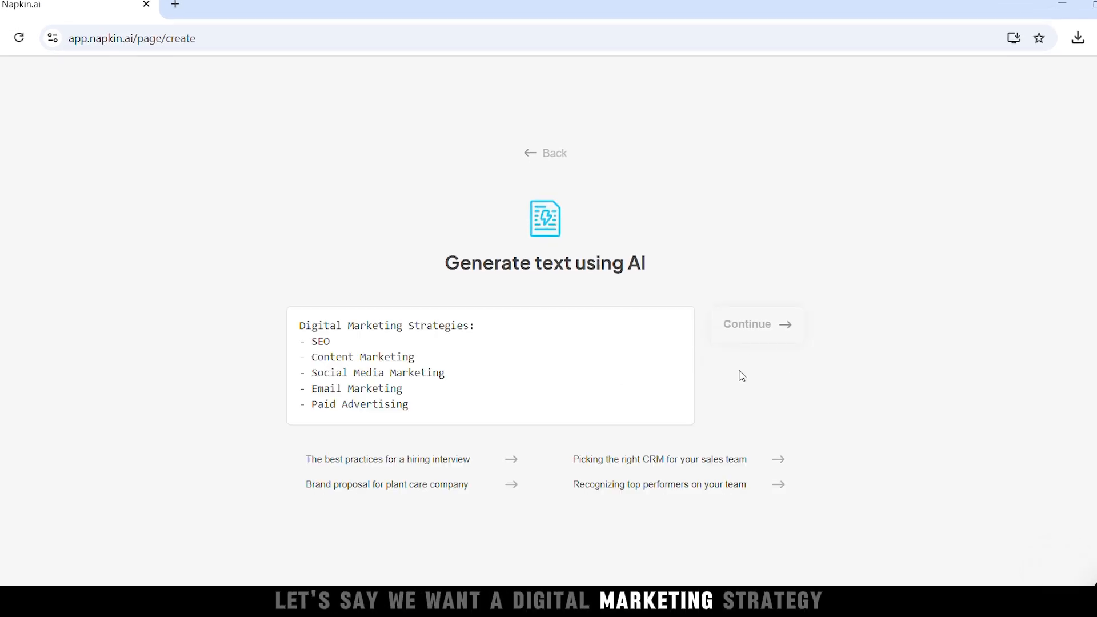
# Generate the Digital Marketing Strategies document and scroll through its introduction.
pyautogui.click(755, 324)
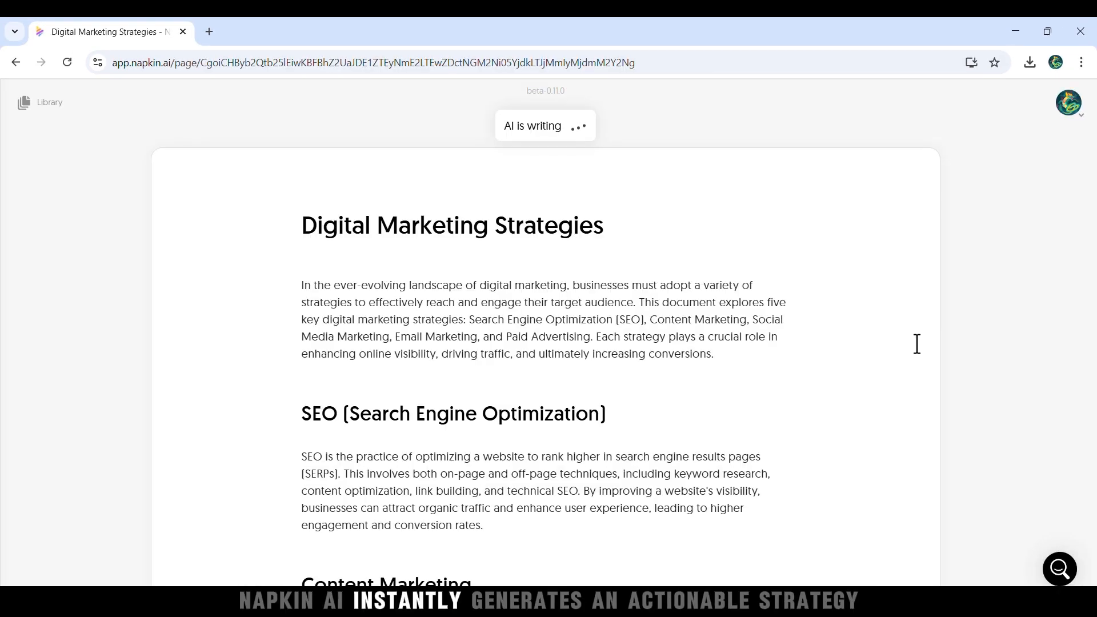
pyautogui.scroll(-3)
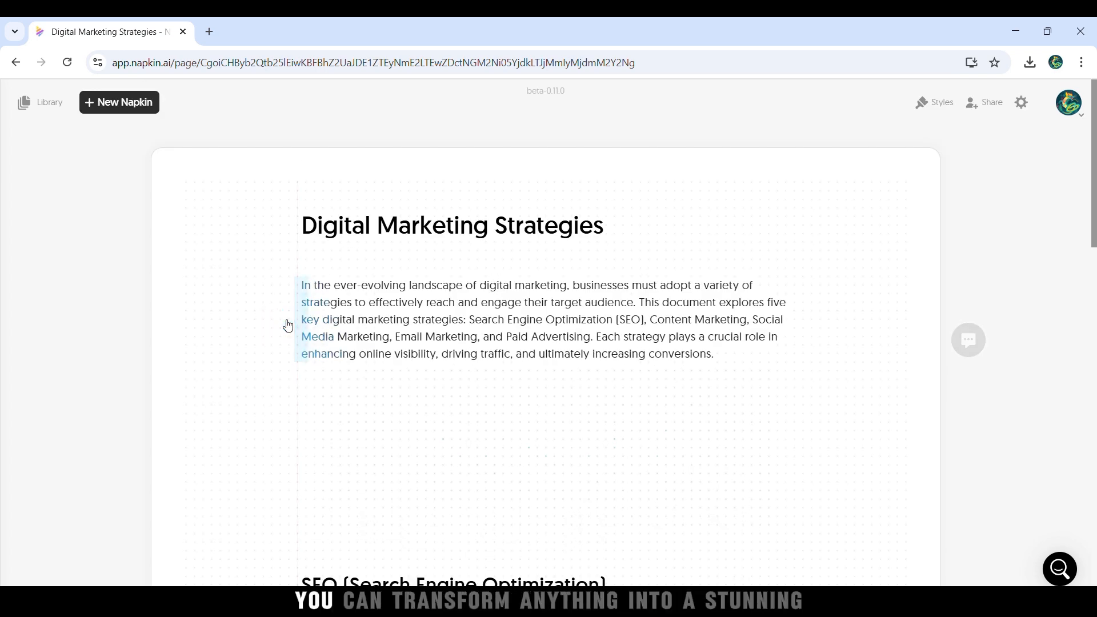
pyautogui.scroll(-3)
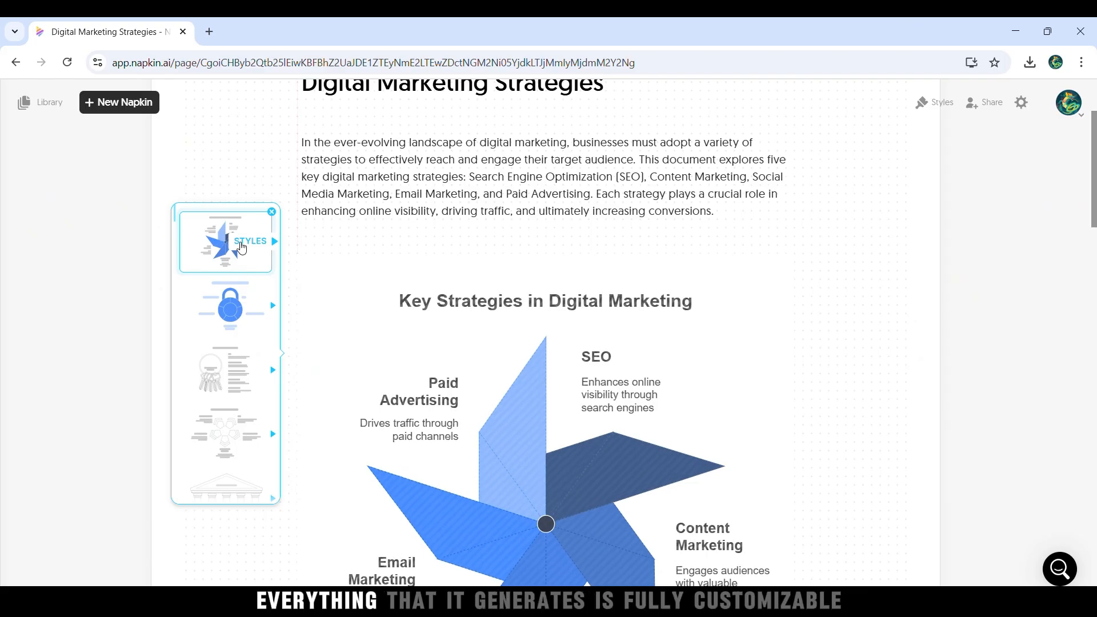
# Apply a pinwheel style to the Key Strategies infographic, try Export, and start a new napkin.
pyautogui.click(224, 279)
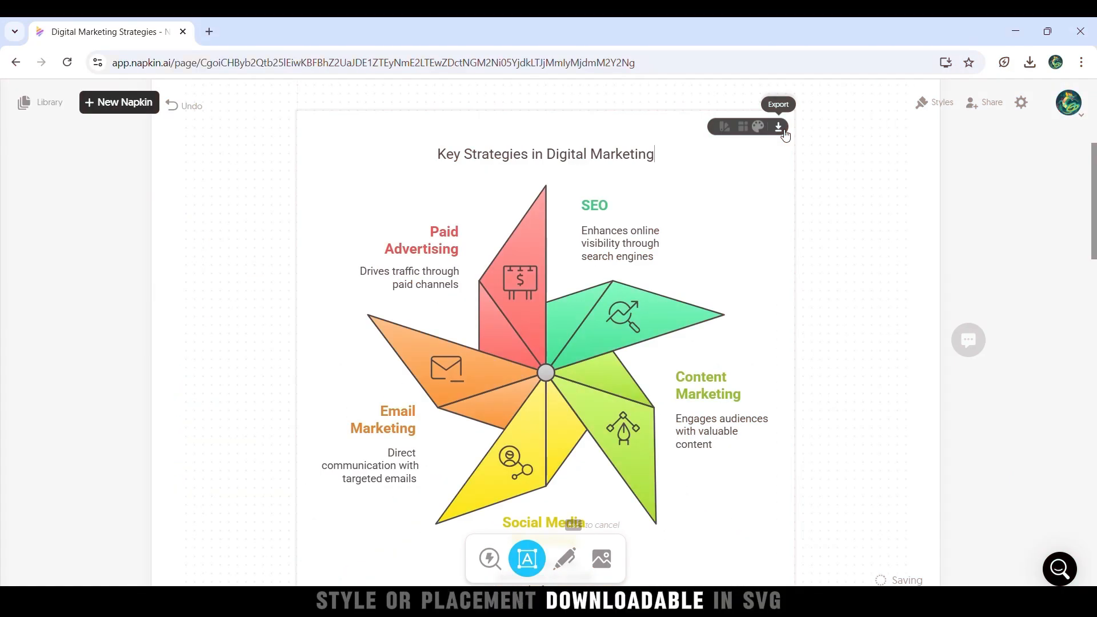
pyautogui.click(777, 127)
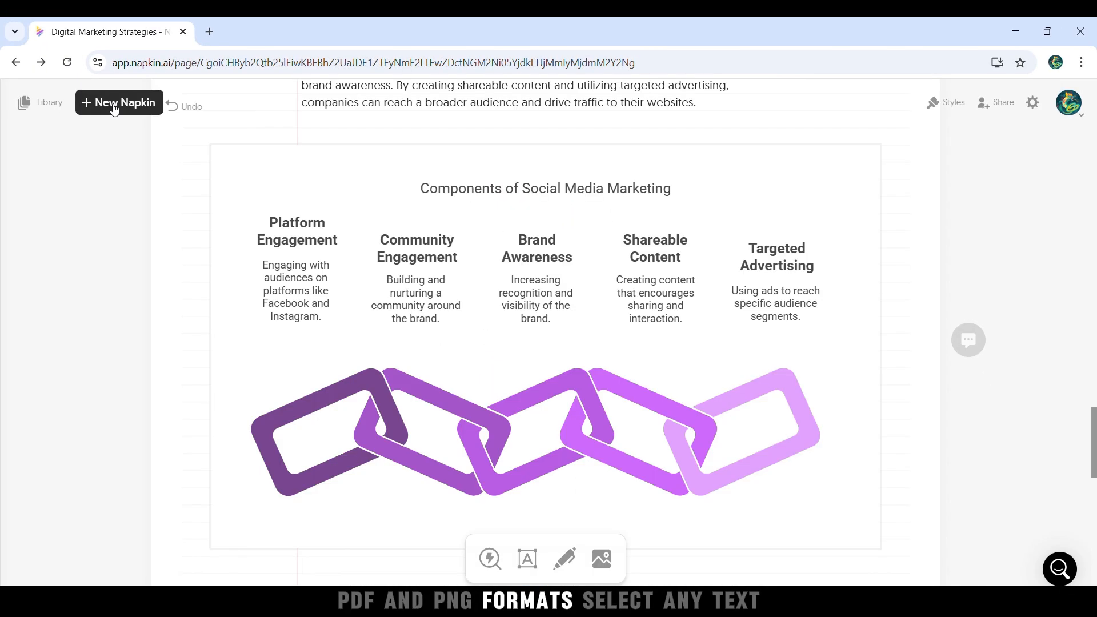
pyautogui.click(118, 102)
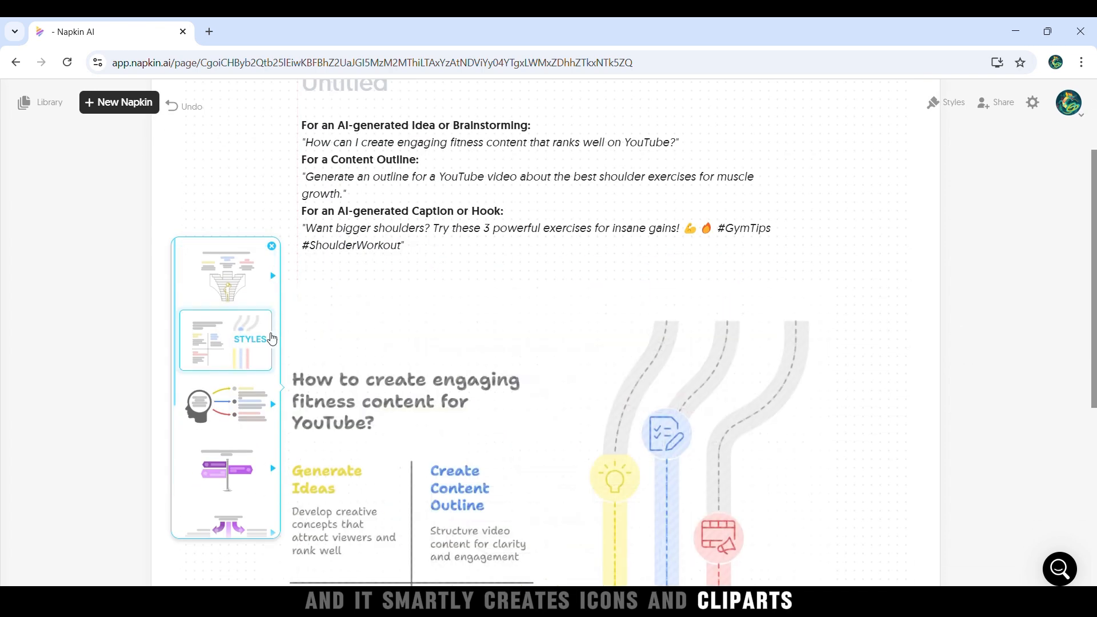
# Restyle the fitness visual and add a gym icon beside 'Train hard, stay strong!'.
pyautogui.click(226, 339)
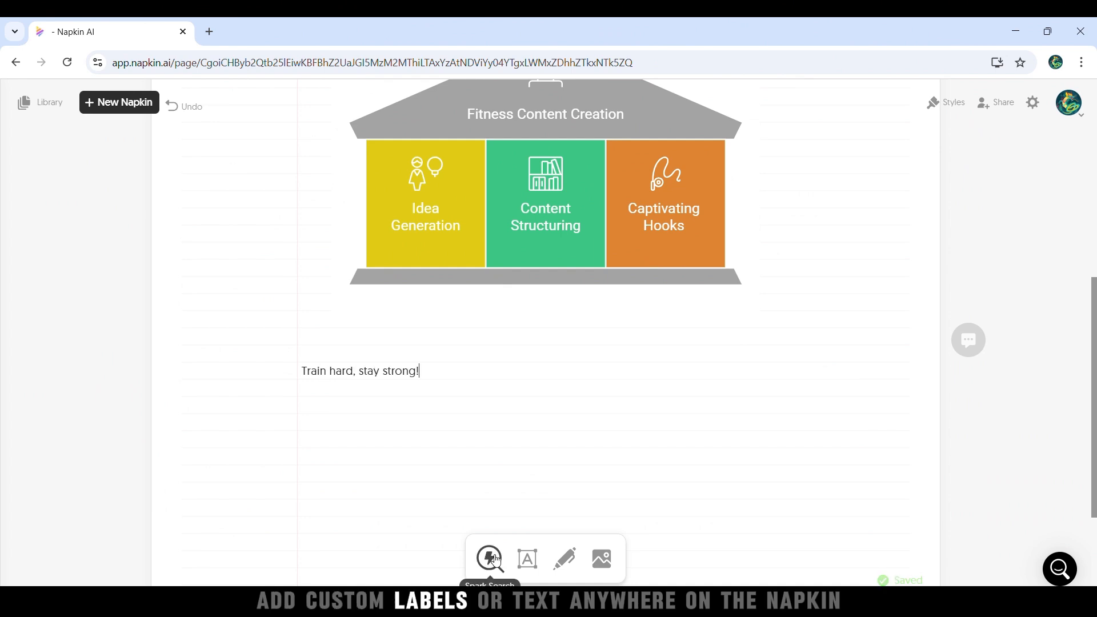
pyautogui.click(490, 558)
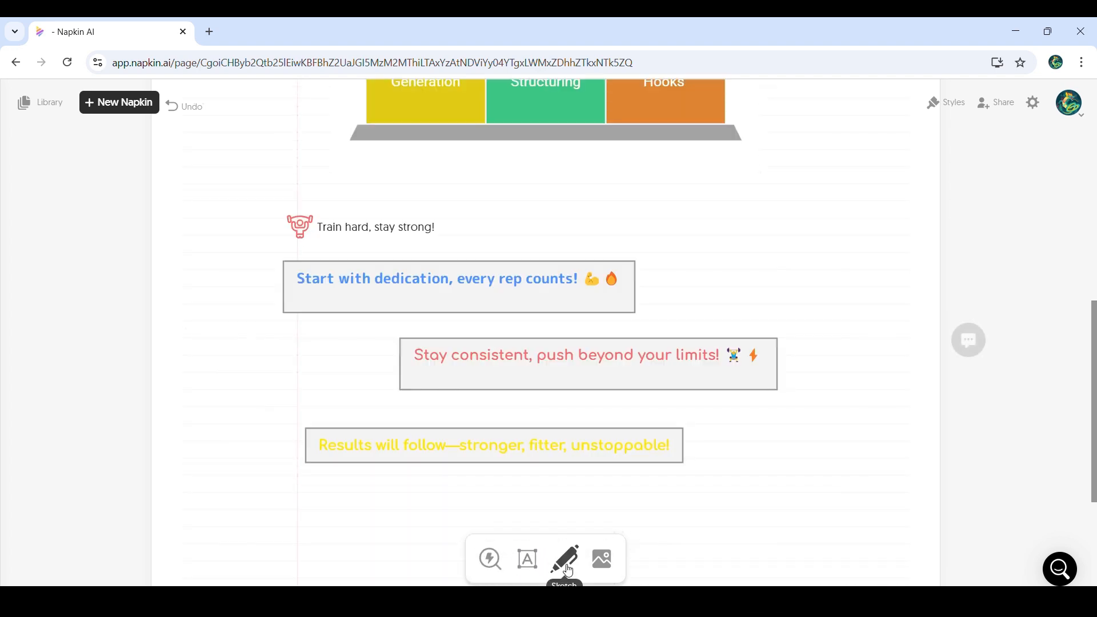
# Sketch arrow connectors between the three motivational labels and choose their colour.
pyautogui.click(563, 558)
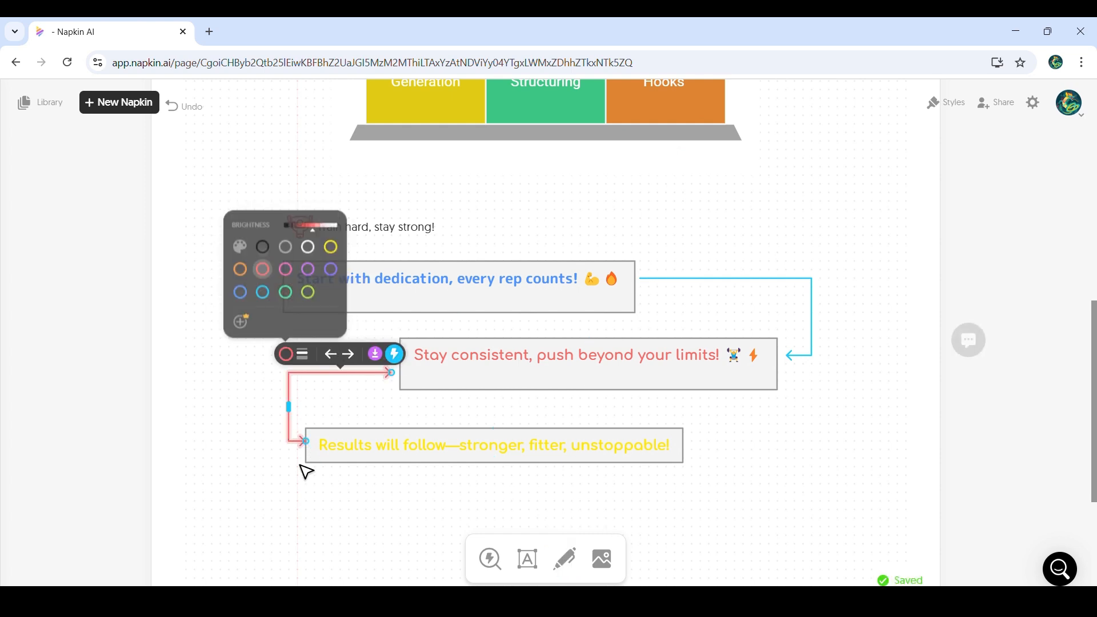
pyautogui.click(601, 559)
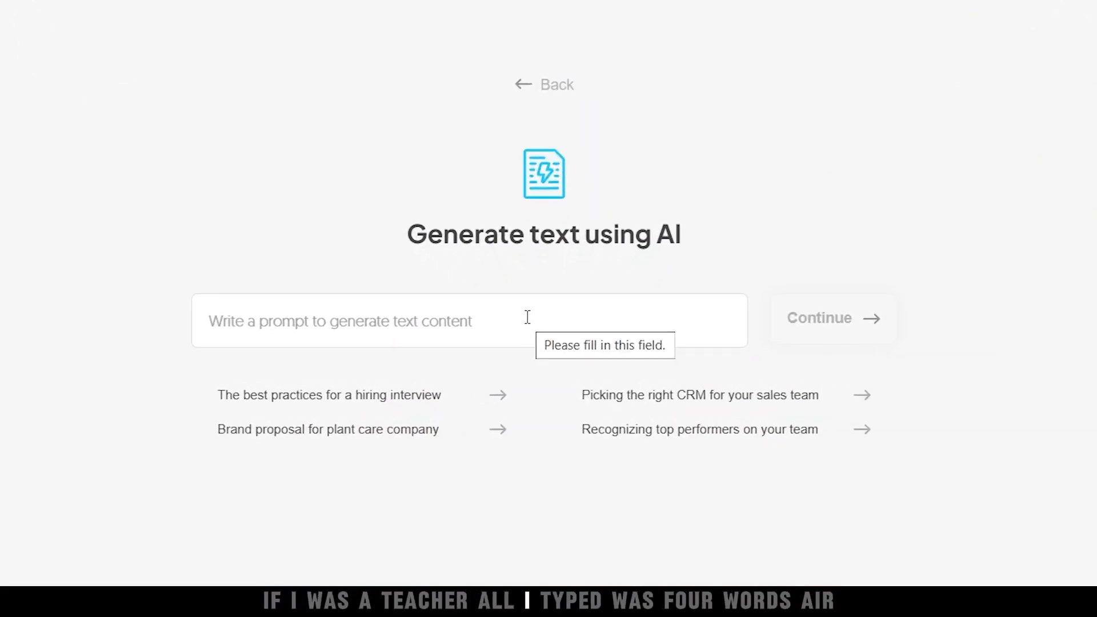
# Submit a geography lesson prompt about air and water to generate the napkin.
pyautogui.write('air, water, land - geor')
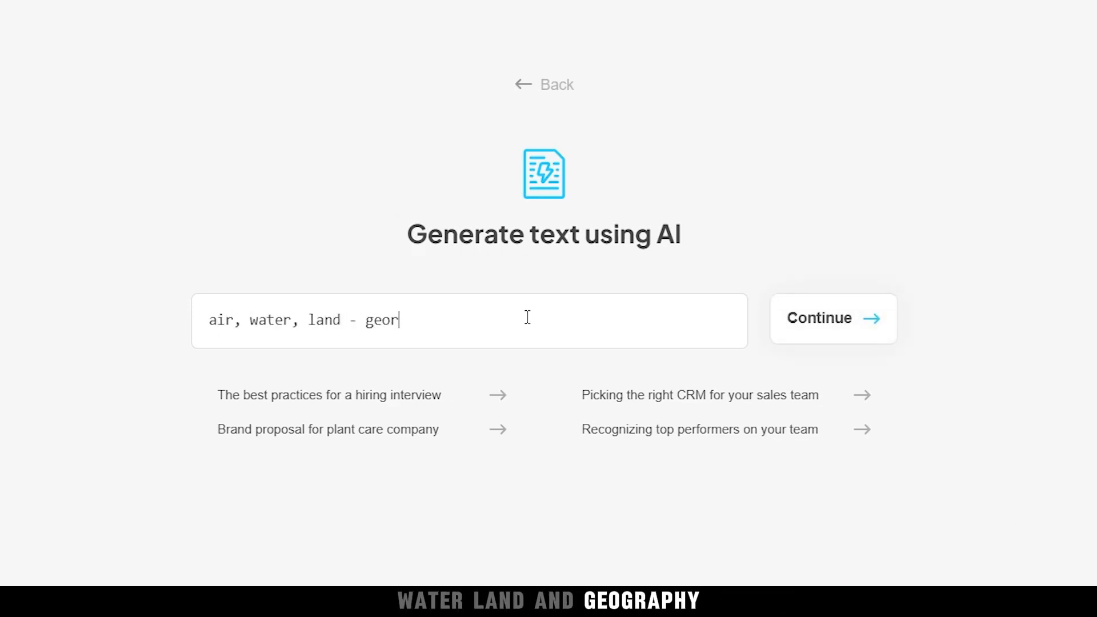
pyautogui.click(832, 319)
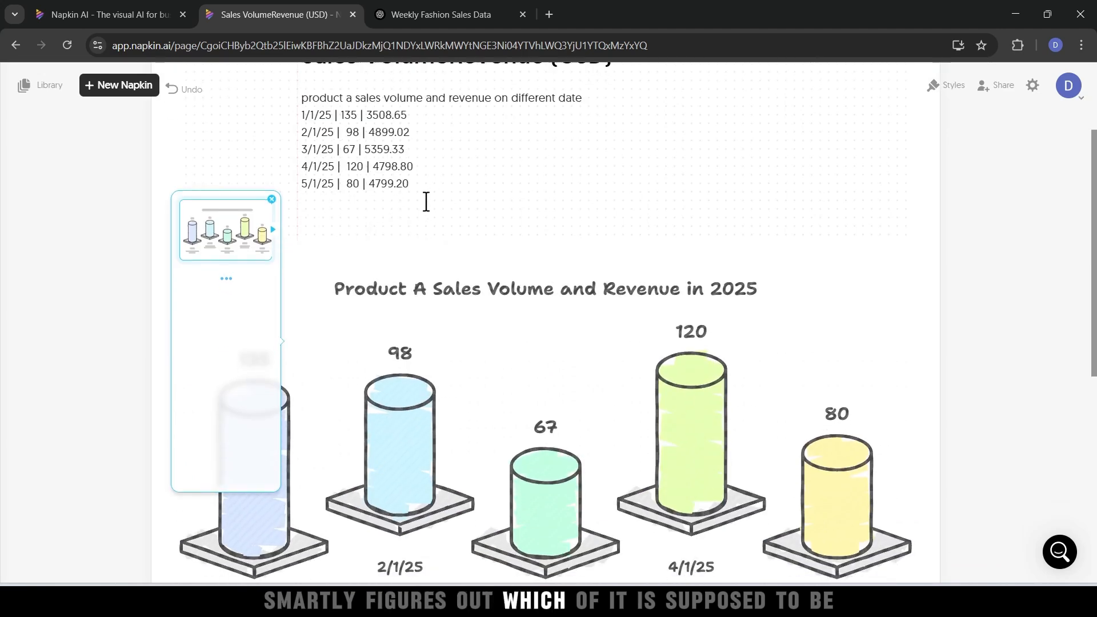
# Restyle the Product A sales chart through Styles thumbnails until it becomes a line graph.
pyautogui.scroll(-3)
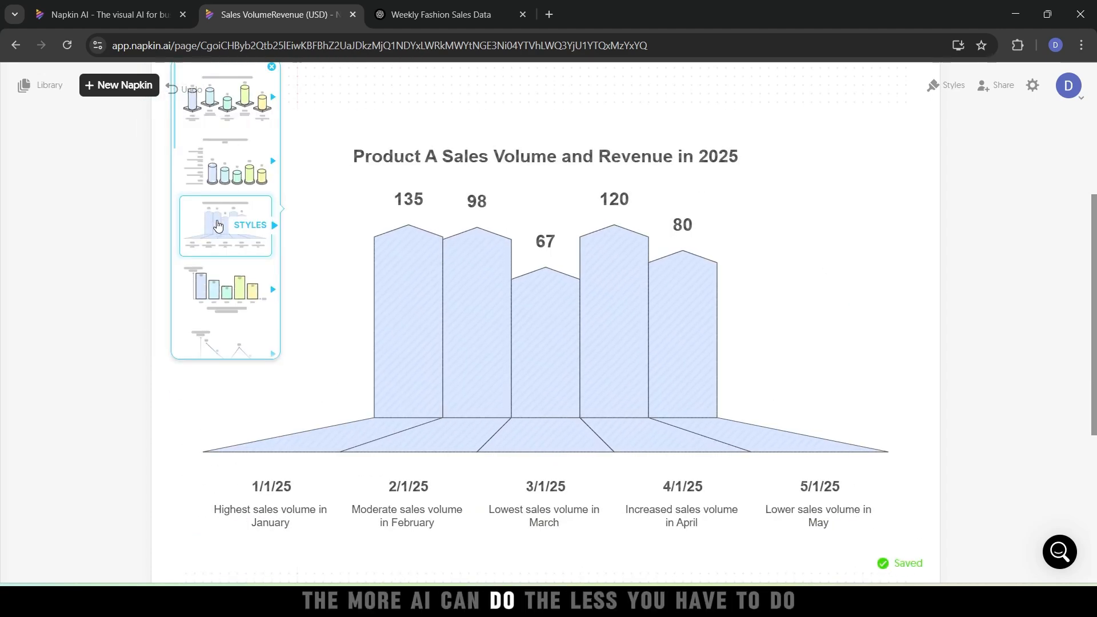
pyautogui.click(224, 283)
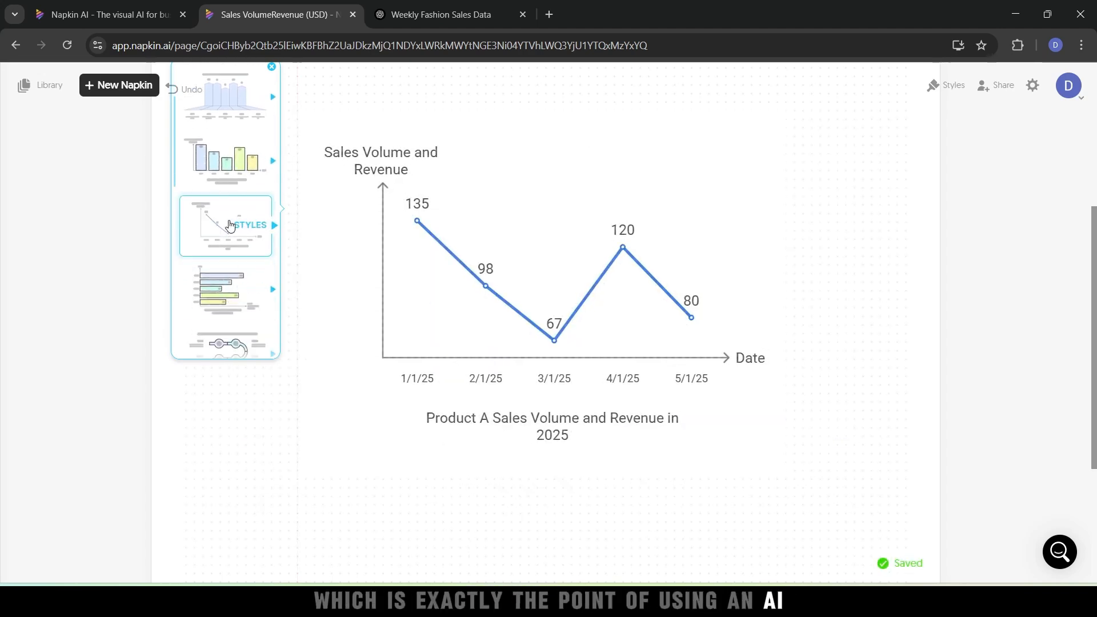
pyautogui.click(225, 289)
pyautogui.write('a')
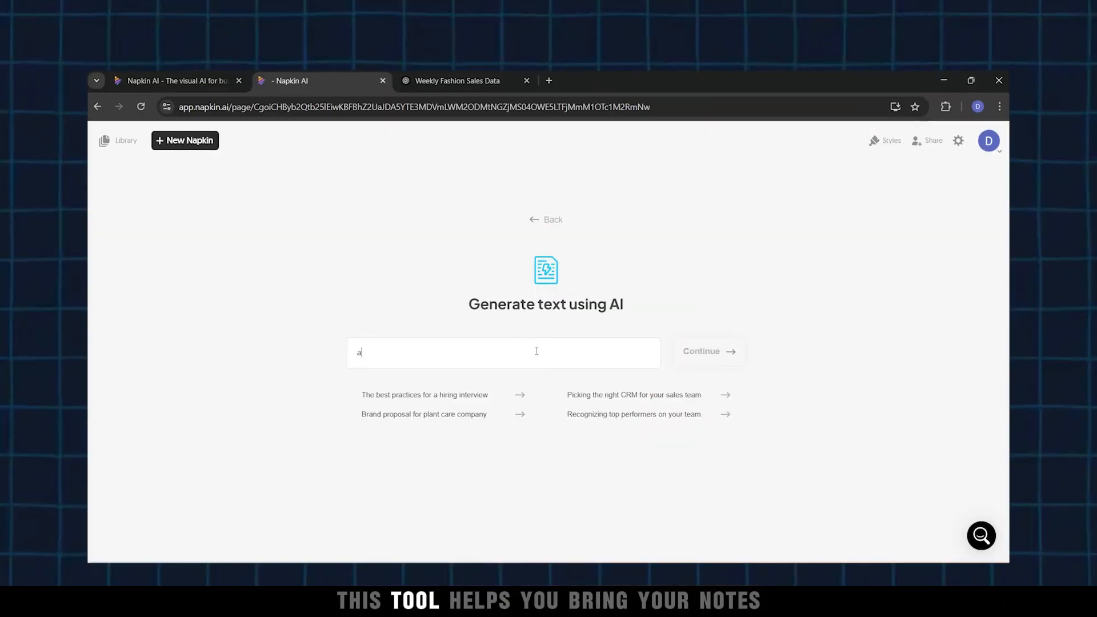
# Submit the new prompt so Napkin AI generates the napkin.
pyautogui.click(706, 352)
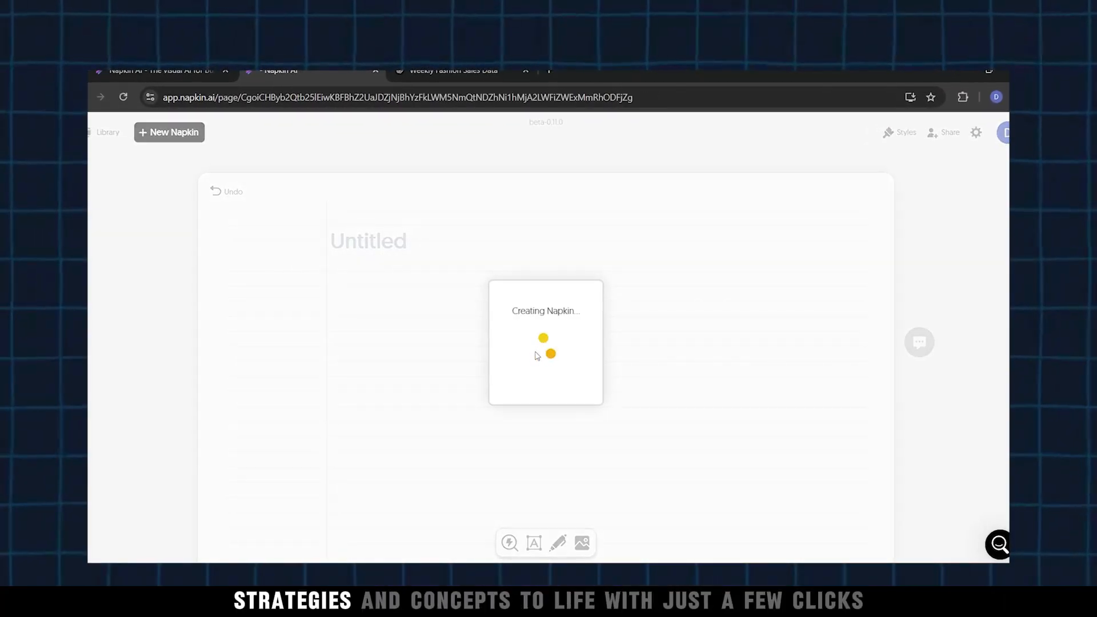